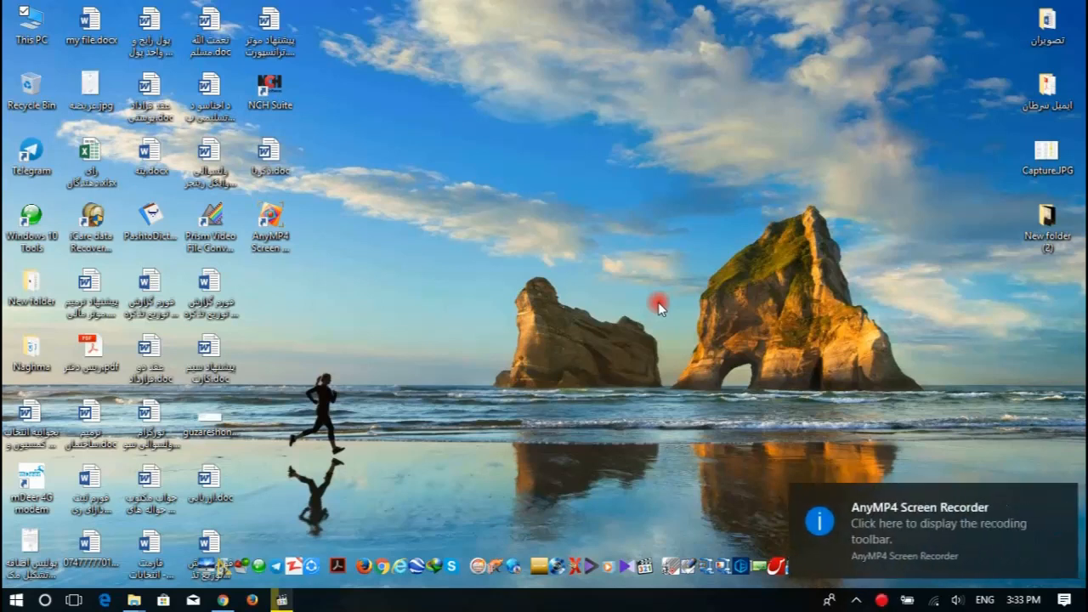
pyautogui.moveTo(273, 518)
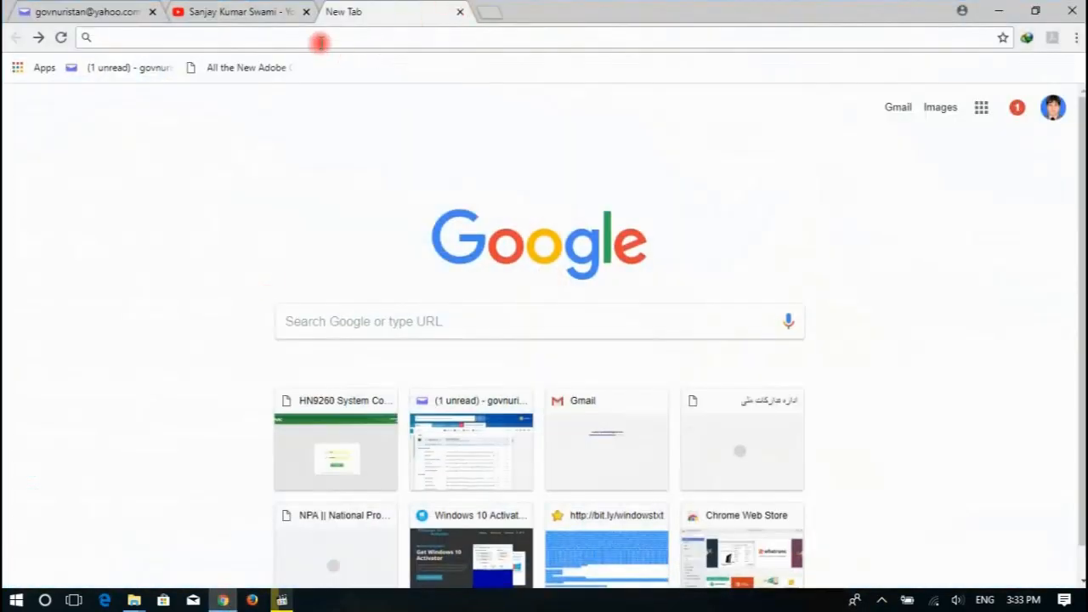
# Enter the bit.ly/windowstxt short link to load the msguides Windows activation text page
pyautogui.write('bit.ly')
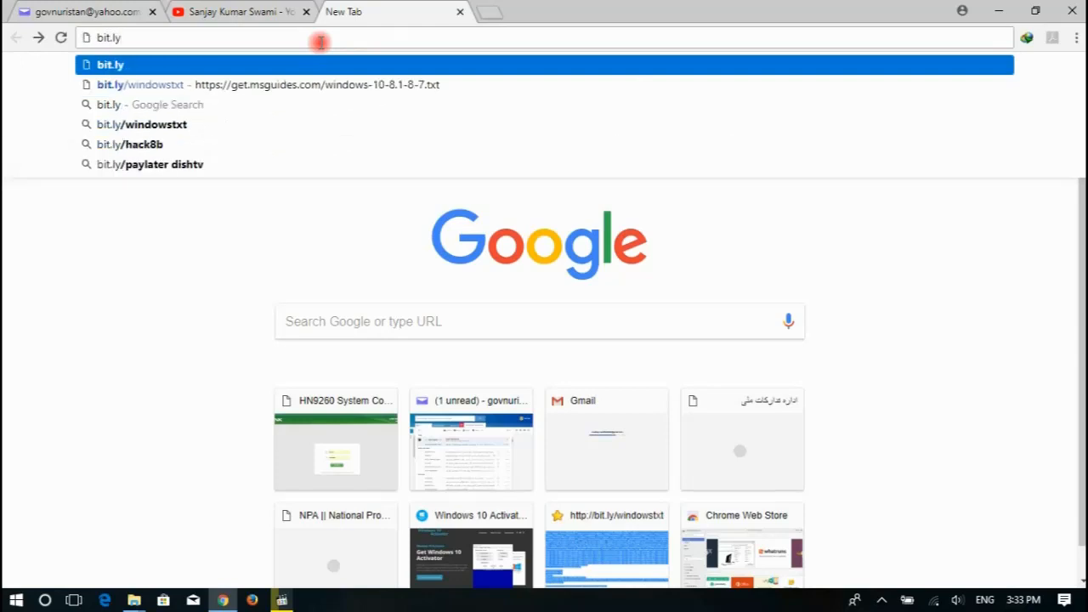
pyautogui.write('/windows')
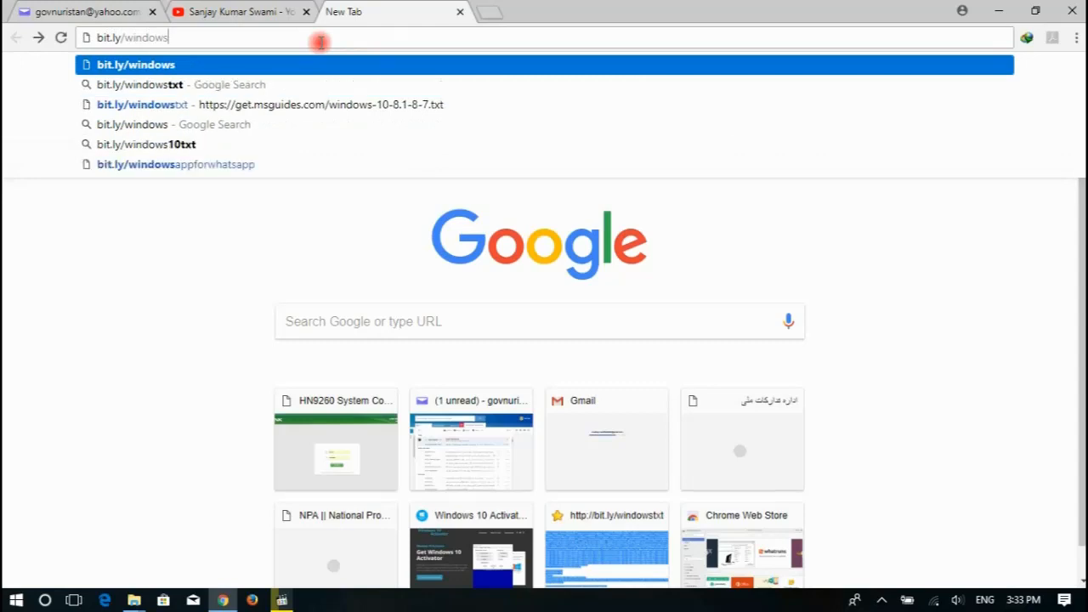
pyautogui.write('tc')
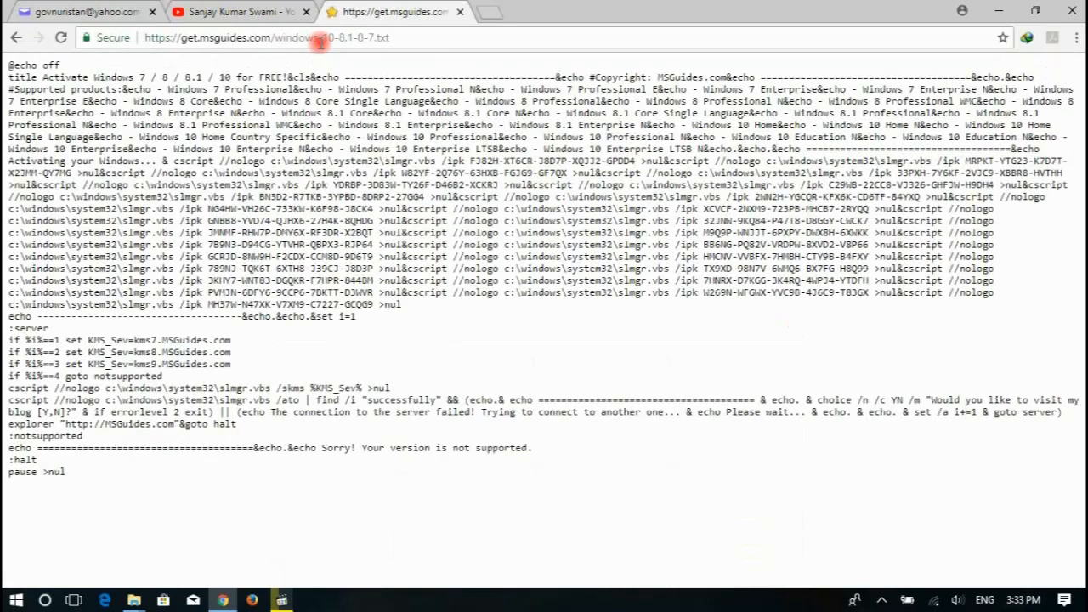
pyautogui.moveTo(299, 435)
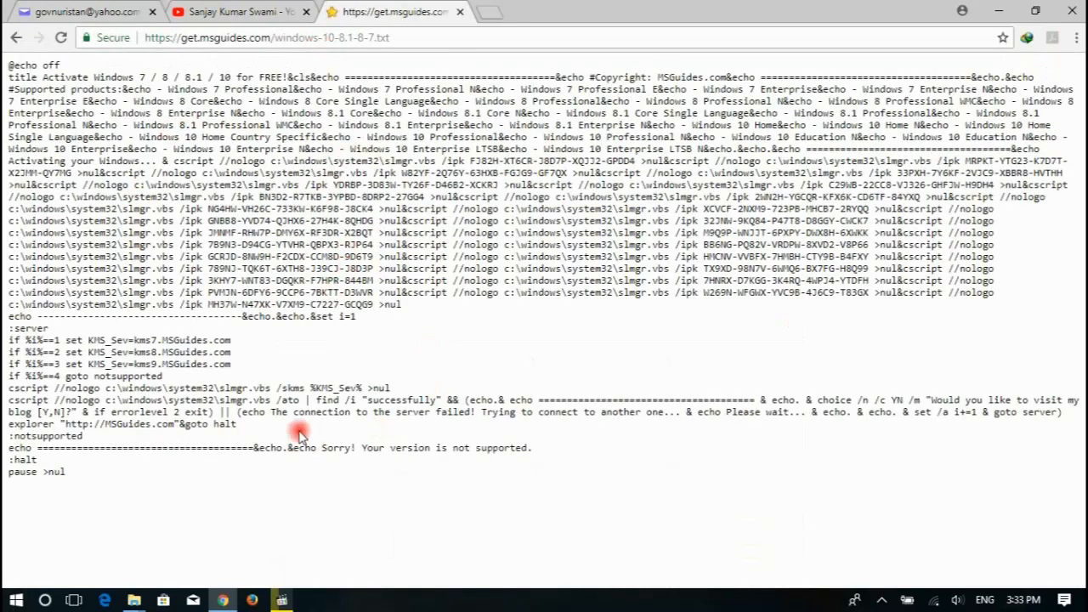
pyautogui.moveTo(66, 66)
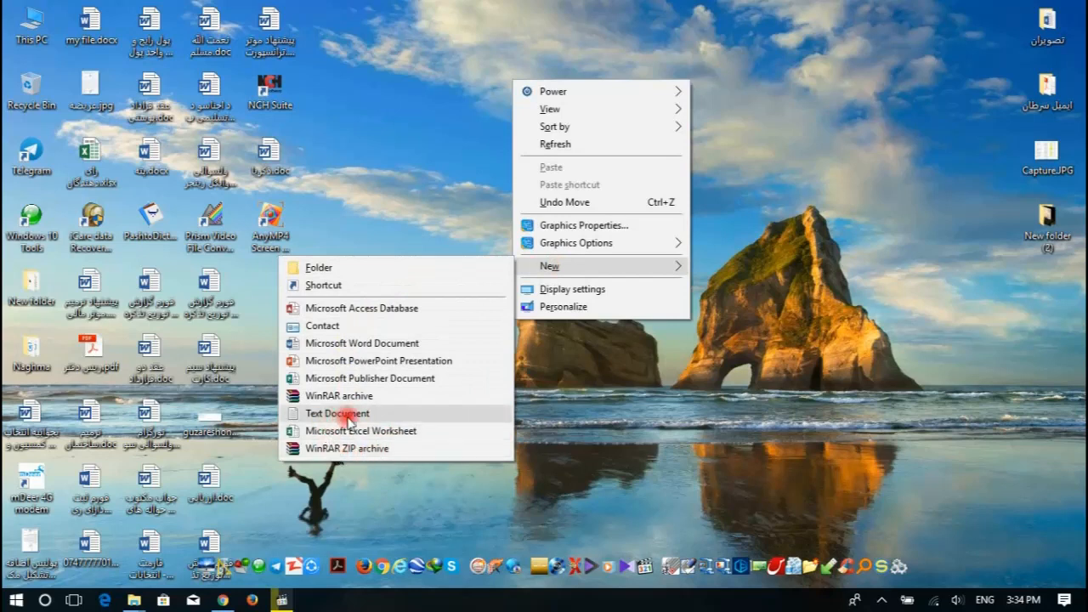
# Create a new blank text document on the desktop and open it in Notepad
pyautogui.click(337, 413)
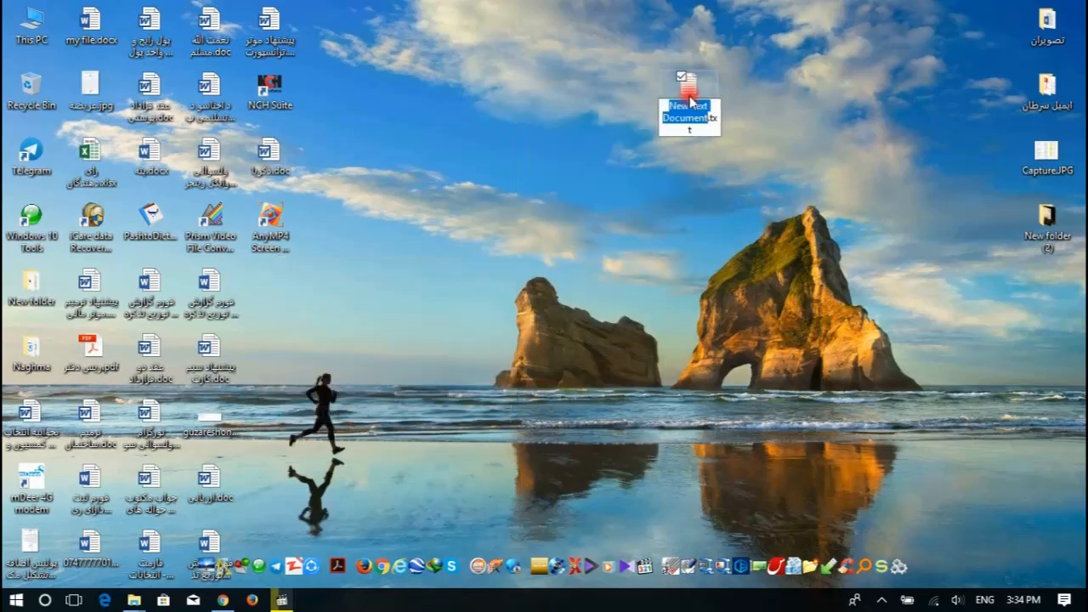
pyautogui.doubleClick(689, 85)
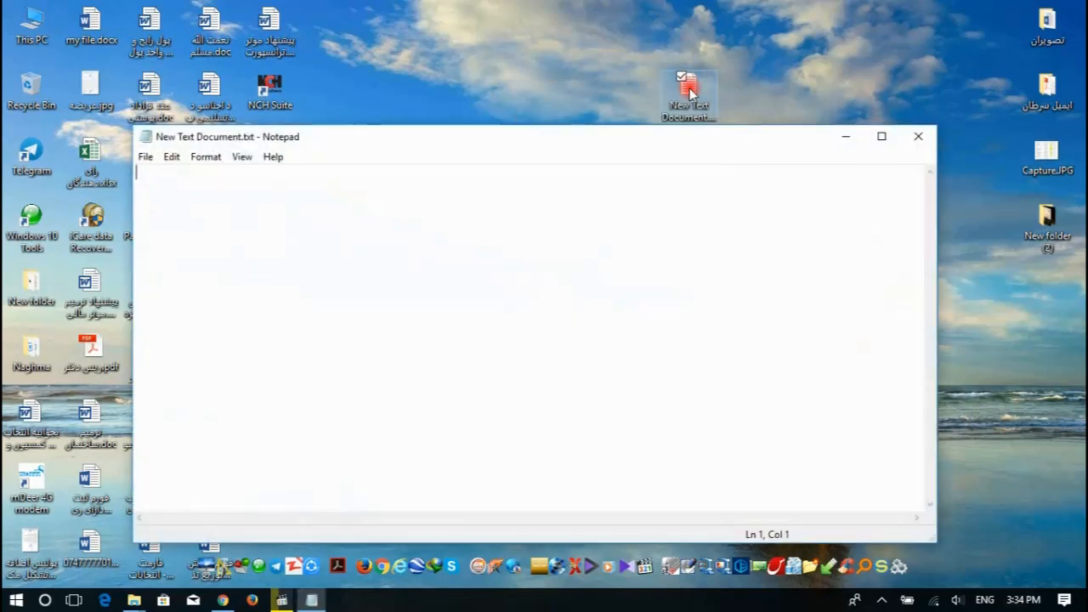
# Paste the copied activation script into the empty Notepad document
pyautogui.click(404, 269)
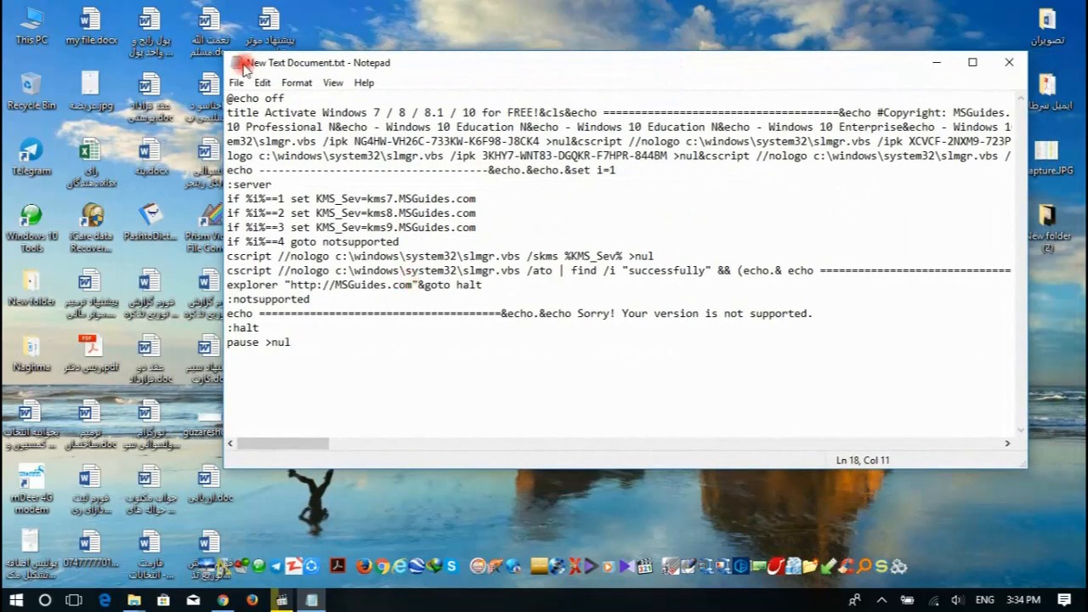
pyautogui.click(236, 82)
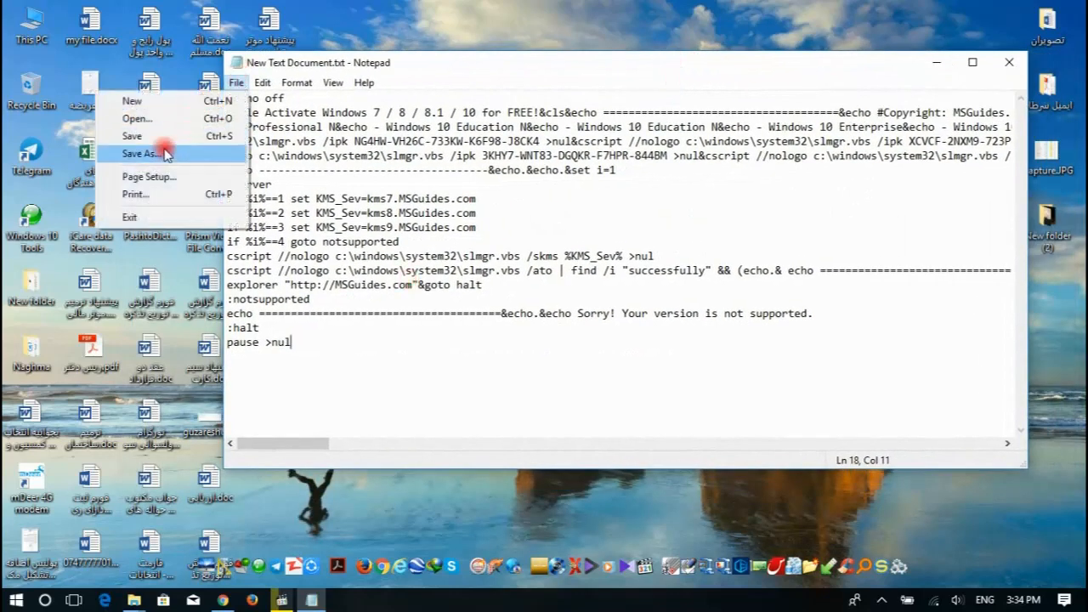
# Save the script to the desktop as activator.cmd and select its new file icon
pyautogui.click(142, 154)
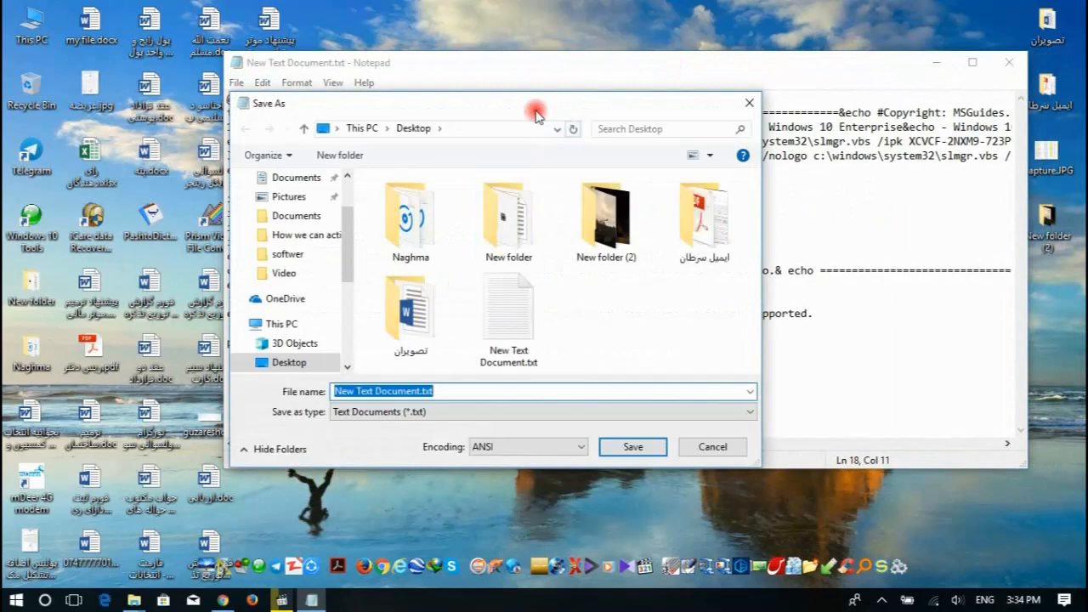
pyautogui.moveTo(536, 103); pyautogui.dragTo(535, 43)
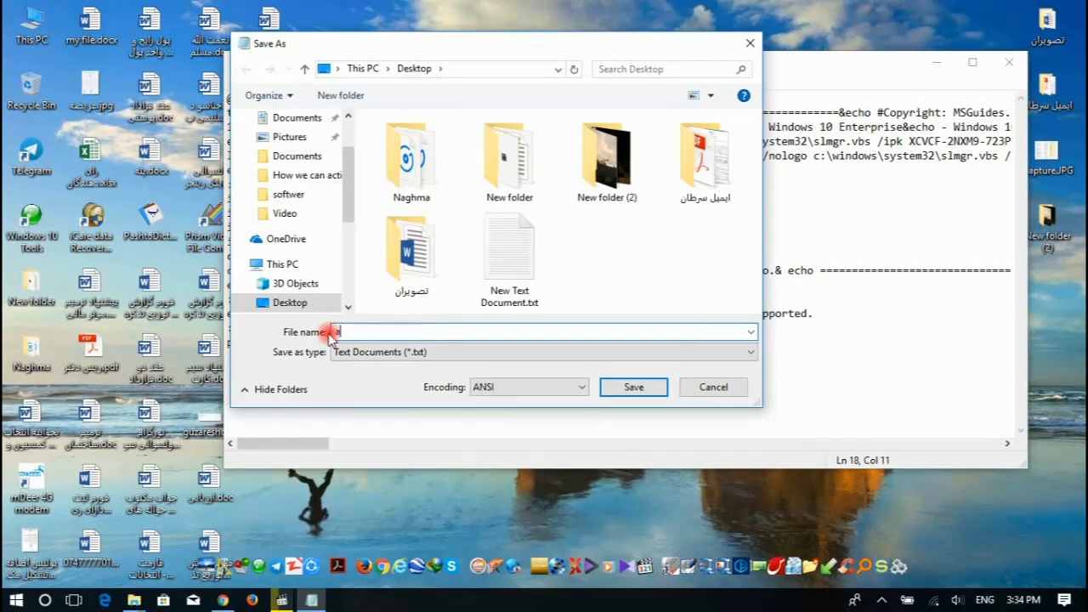
pyautogui.write('activator.cmd')
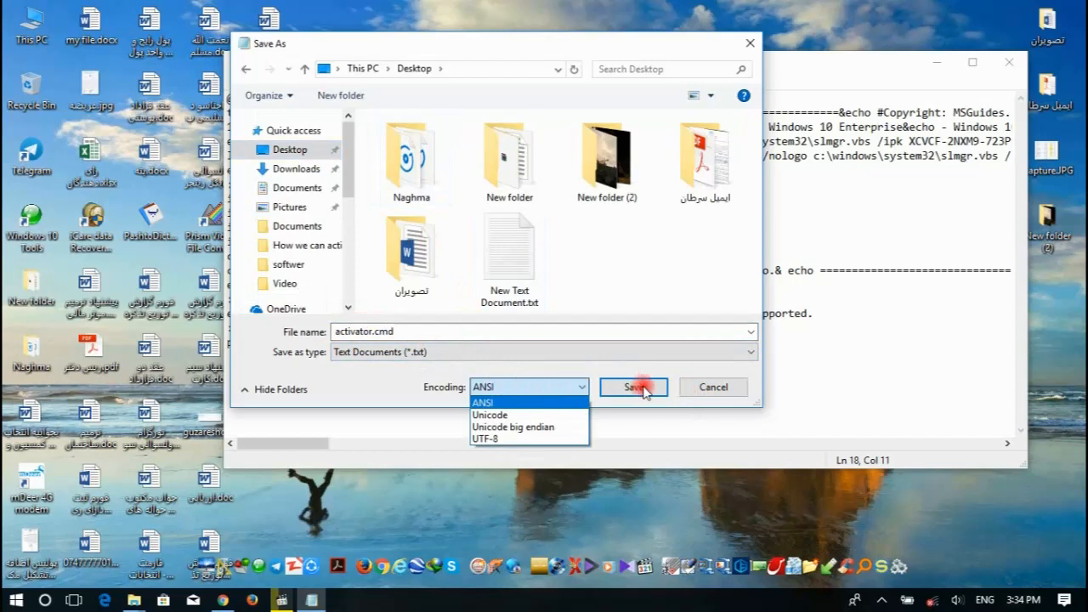
pyautogui.click(634, 387)
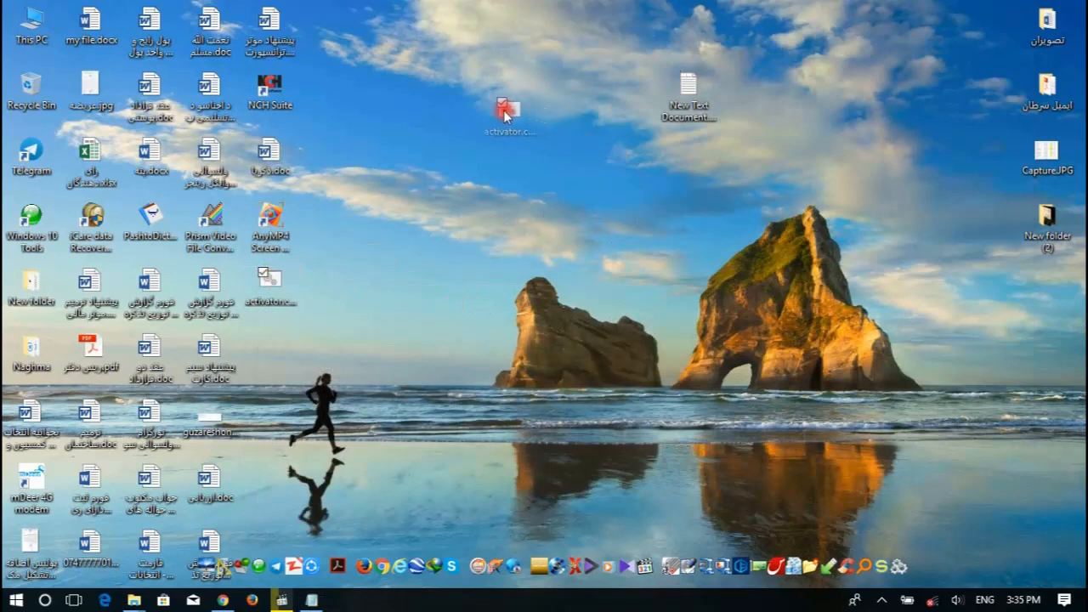
pyautogui.click(510, 95)
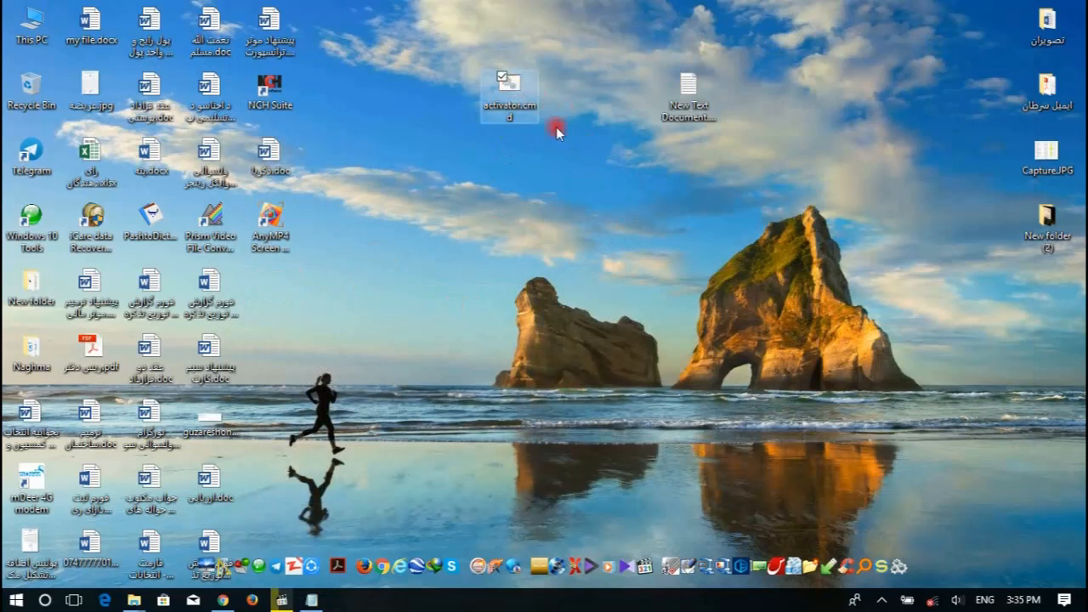
pyautogui.click(510, 94)
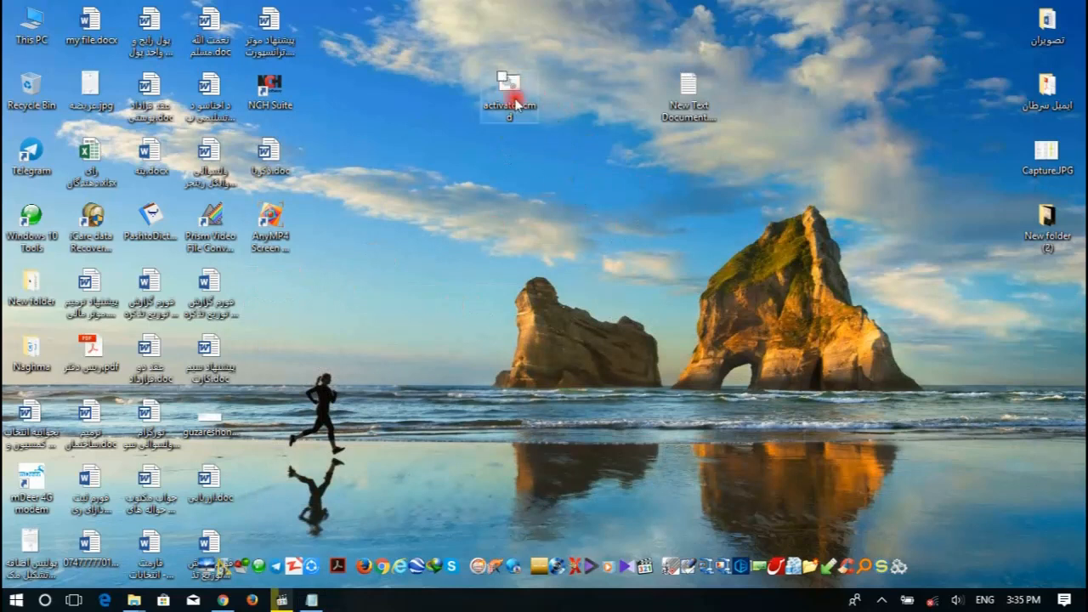
# Bring up activator.cmd's context menu to reach Run as administrator
pyautogui.rightClick(508, 94)
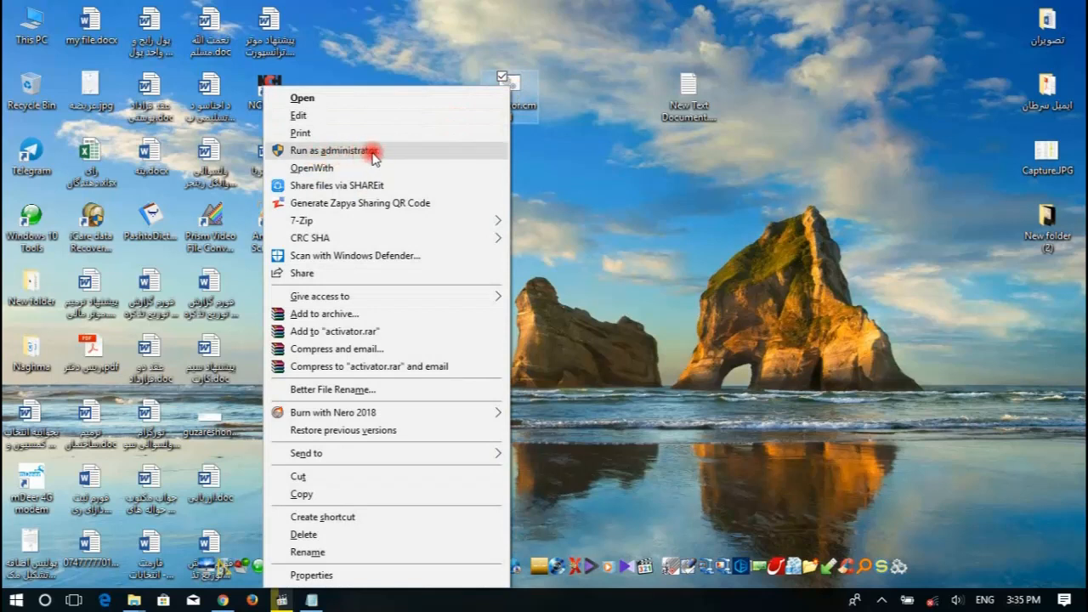
pyautogui.moveTo(401, 153)
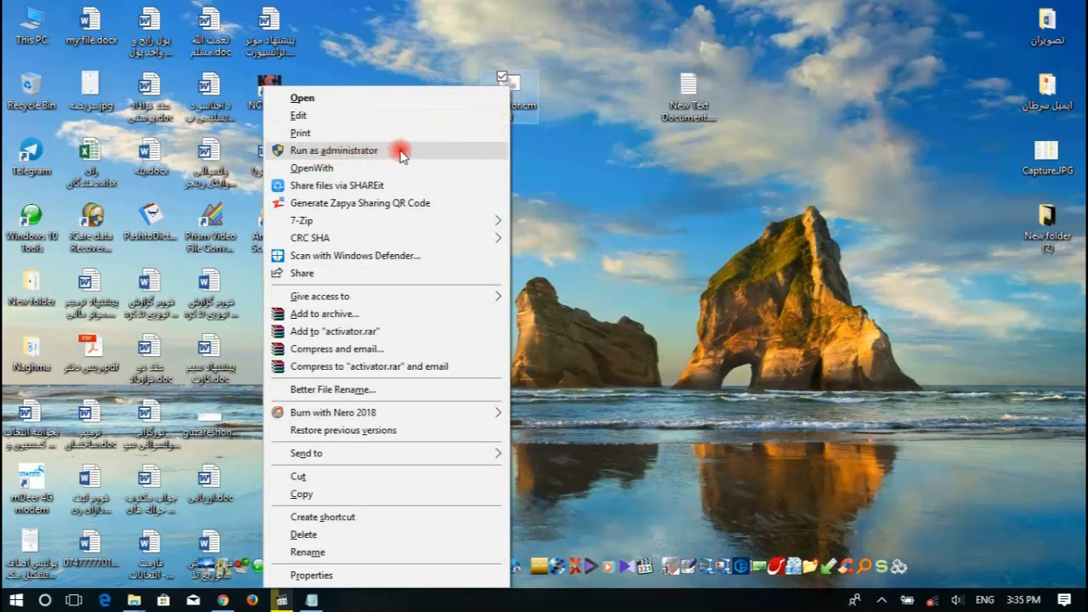
pyautogui.moveTo(435, 160)
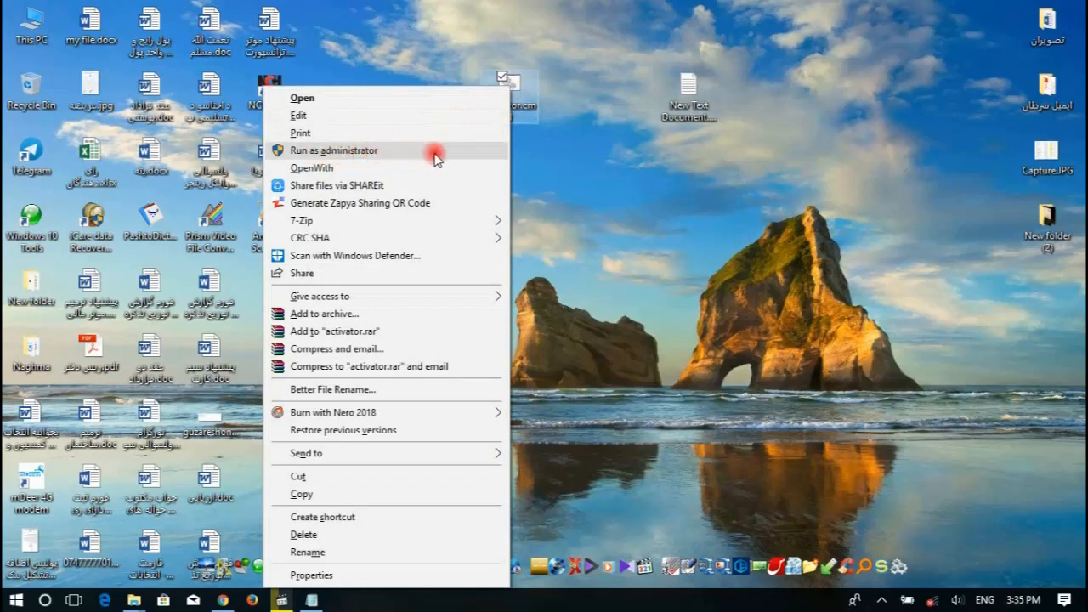